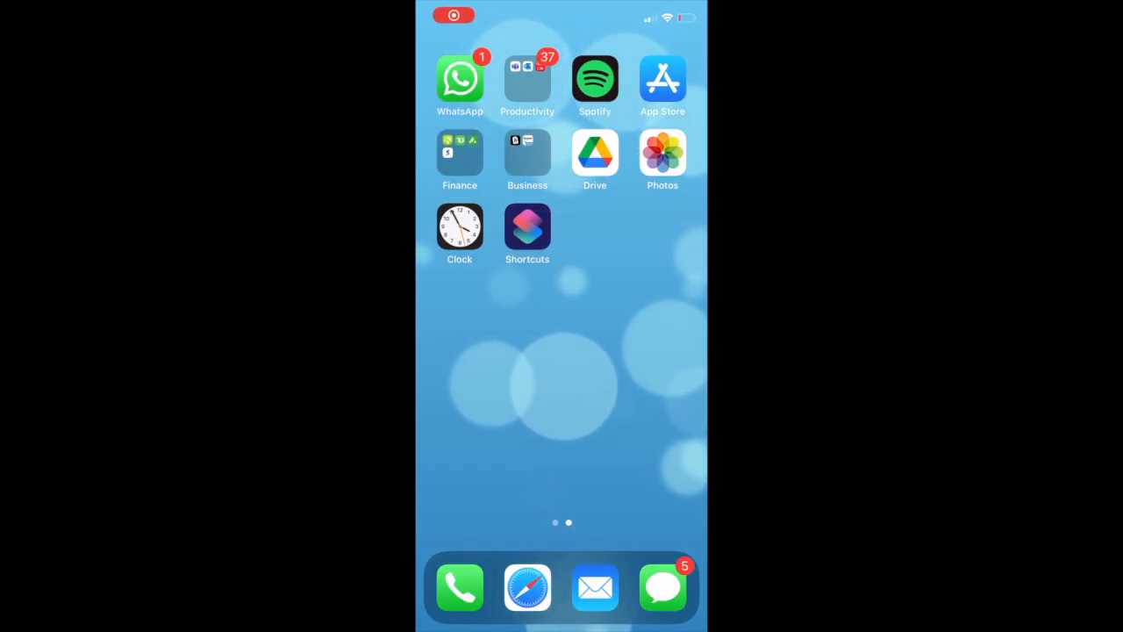
# - Start a new personal automation from the Automation section of Shortcuts
pyautogui.click(526, 229)
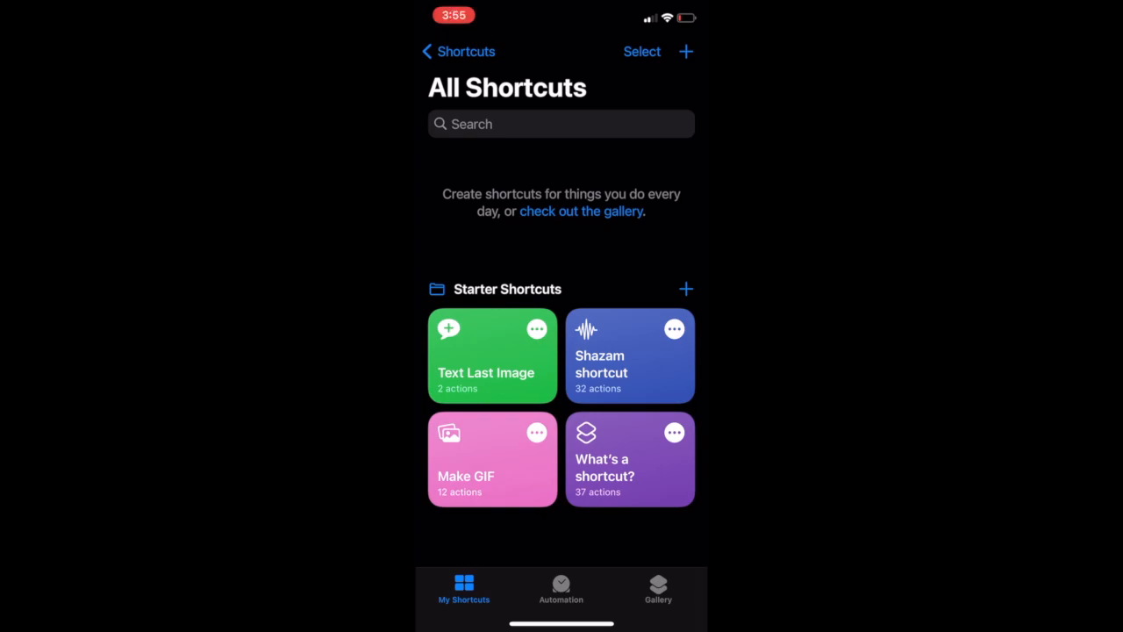
pyautogui.click(562, 588)
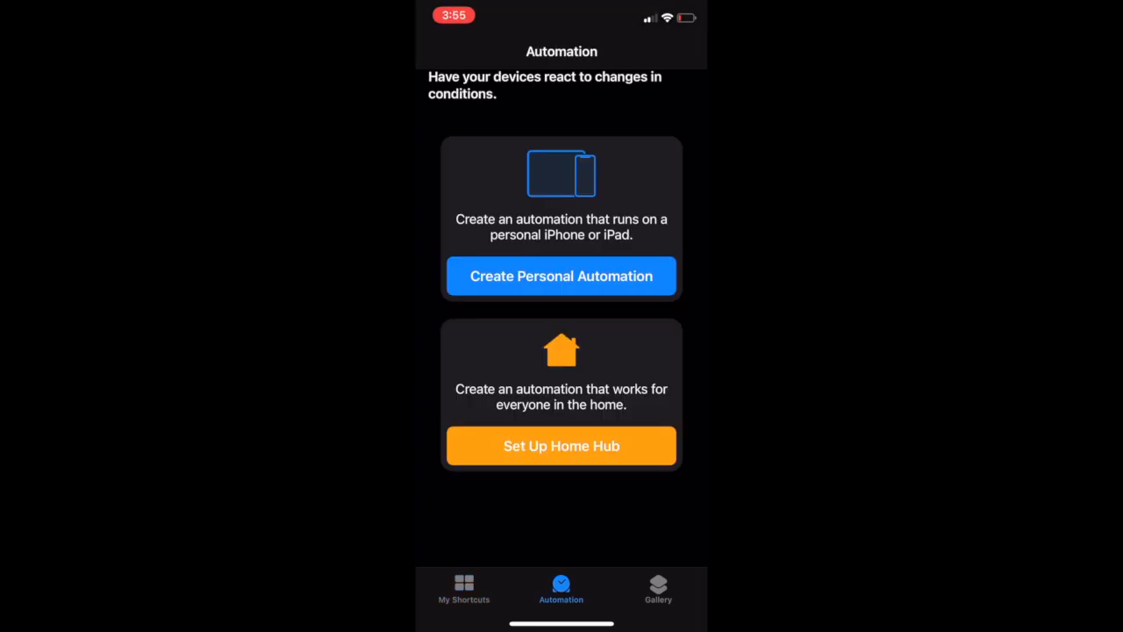
pyautogui.click(561, 276)
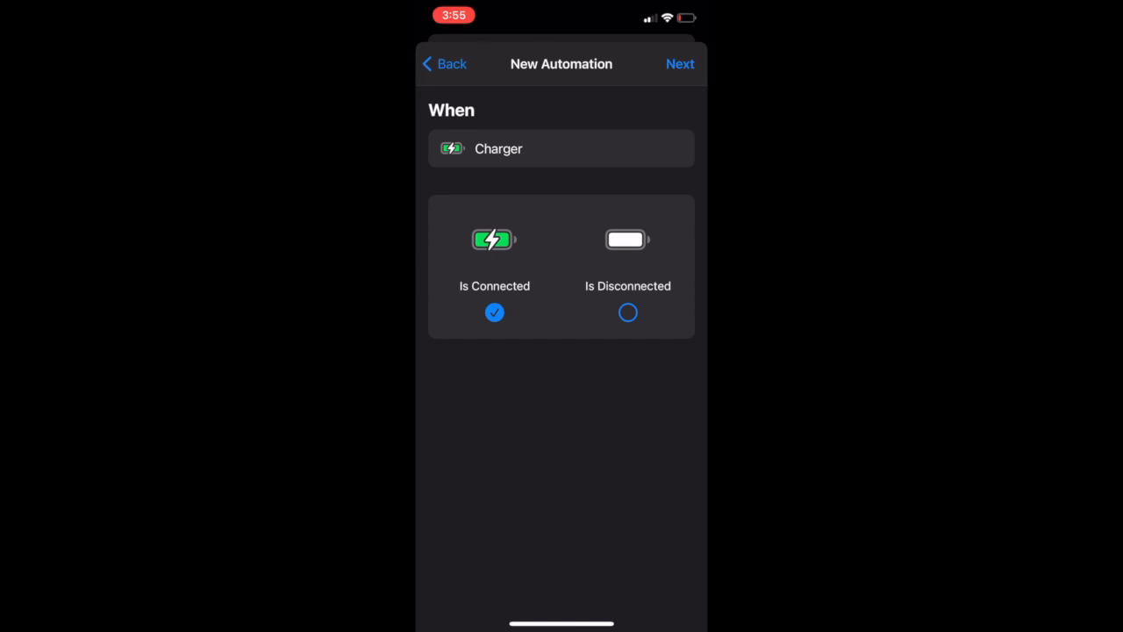
# - Add a Speak Text action to the charger automation by searching for 'Spea'
pyautogui.click(681, 63)
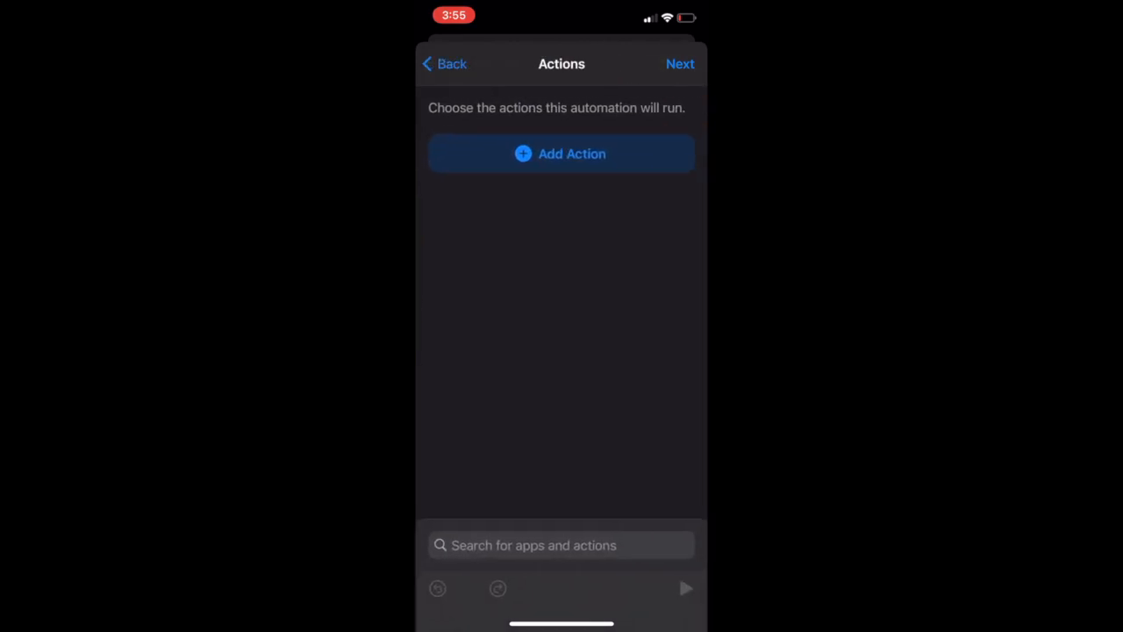
pyautogui.click(562, 155)
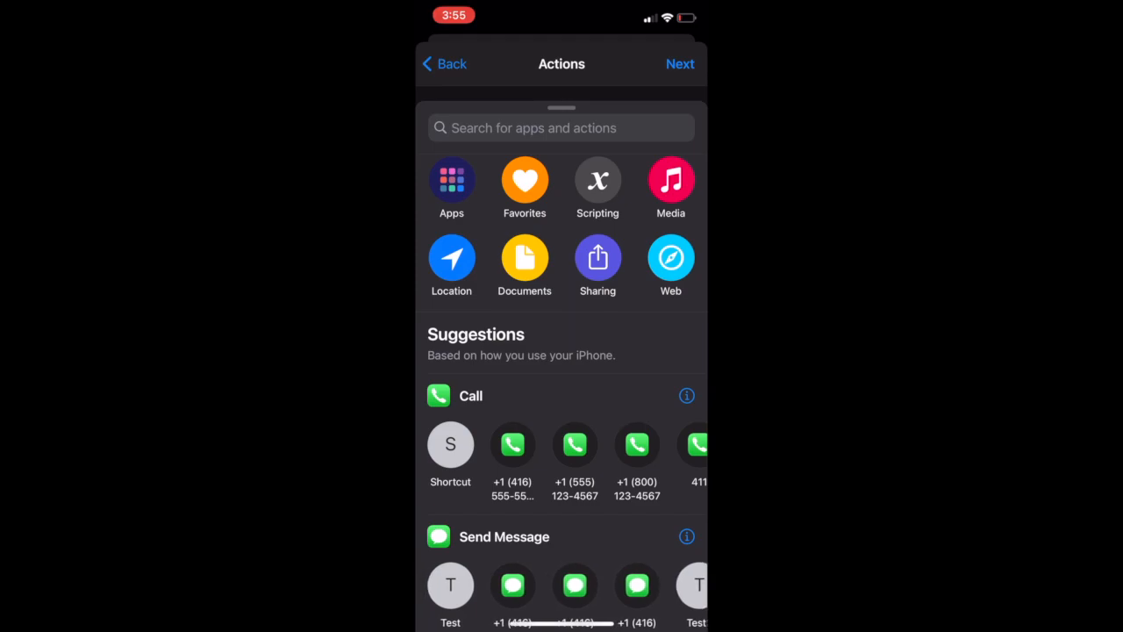
pyautogui.click(535, 126)
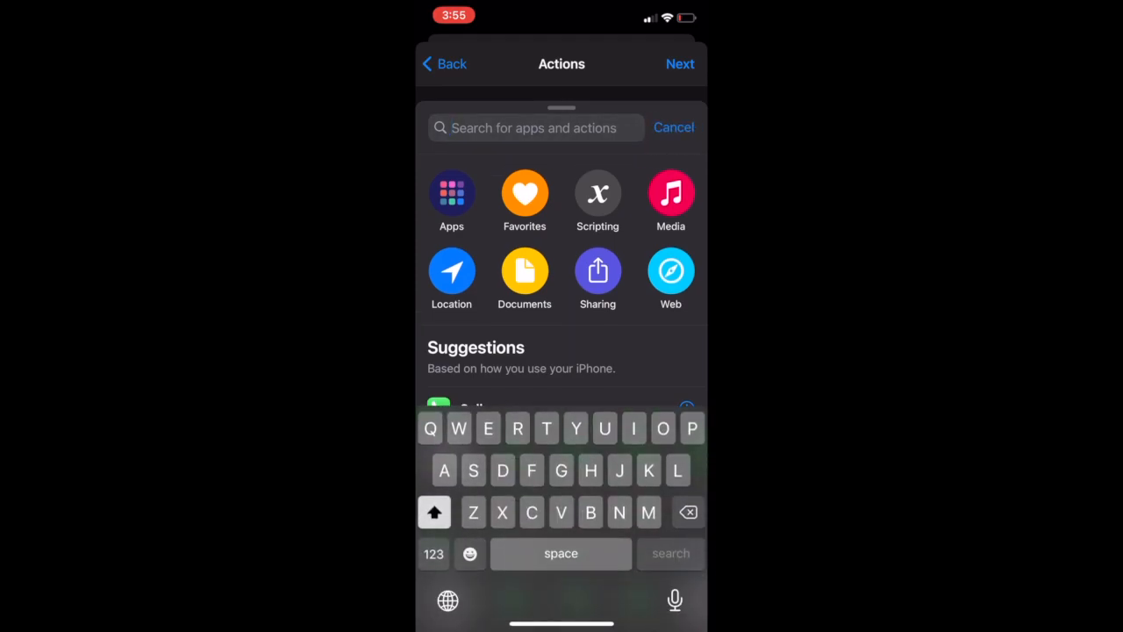
pyautogui.write('Sp')
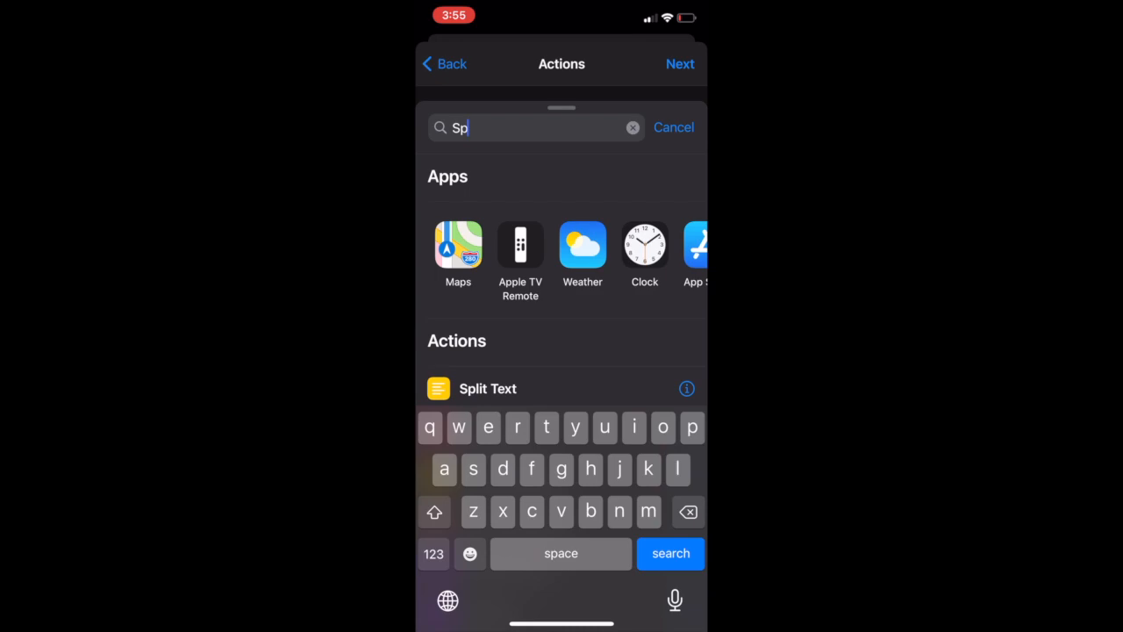
pyautogui.write('ea')
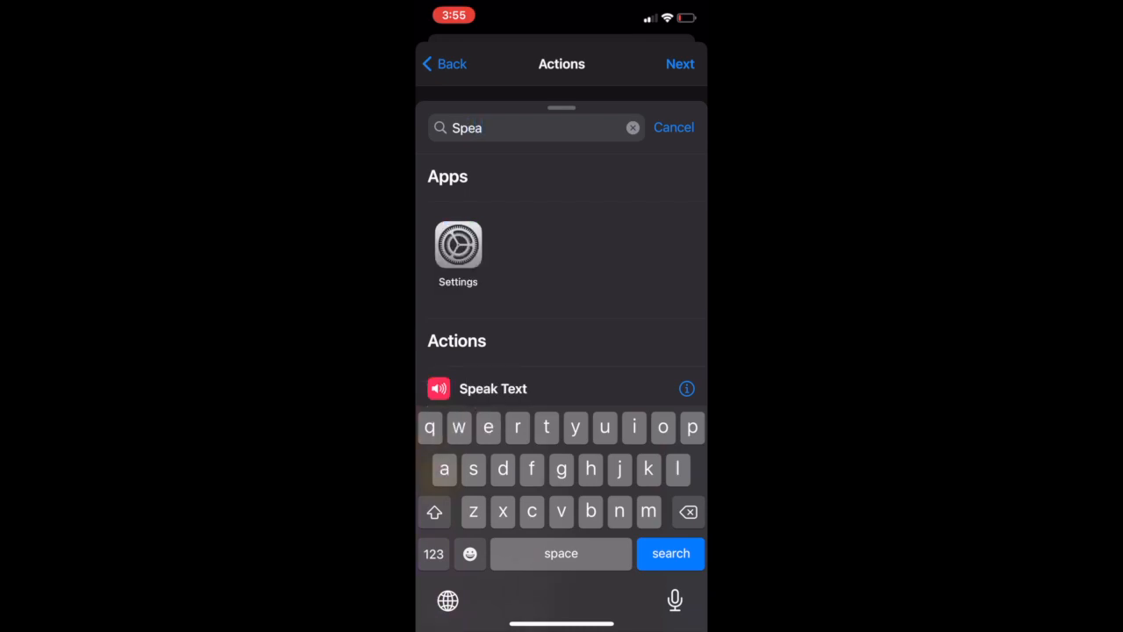
pyautogui.click(492, 388)
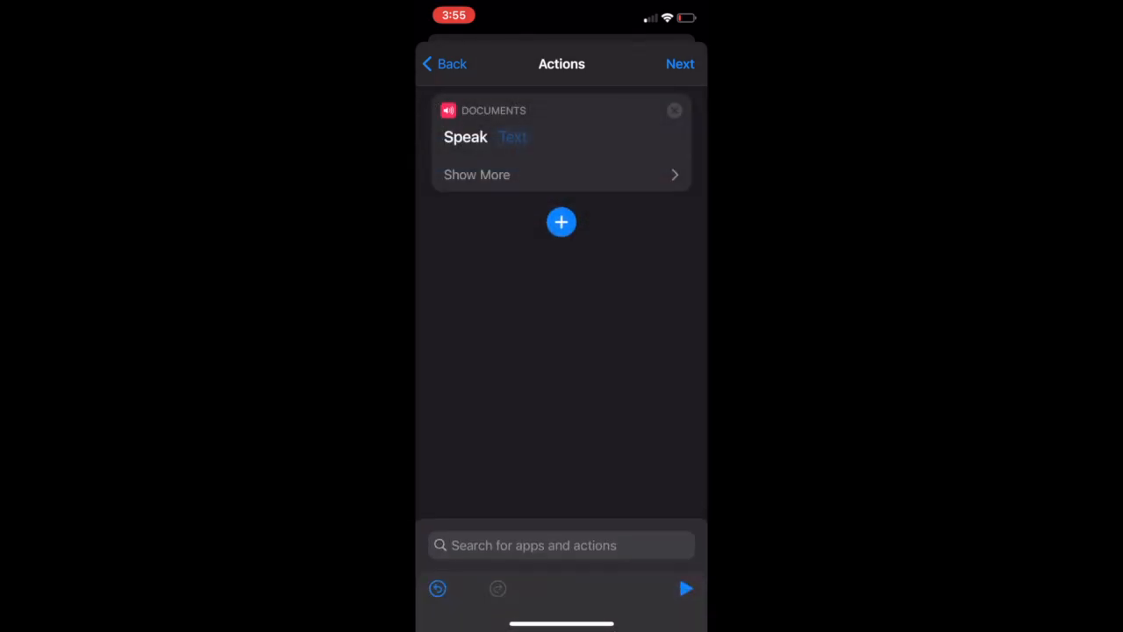
# - Set the Speak Text action to say 'Charging' and move on to the automation summary
pyautogui.click(513, 137)
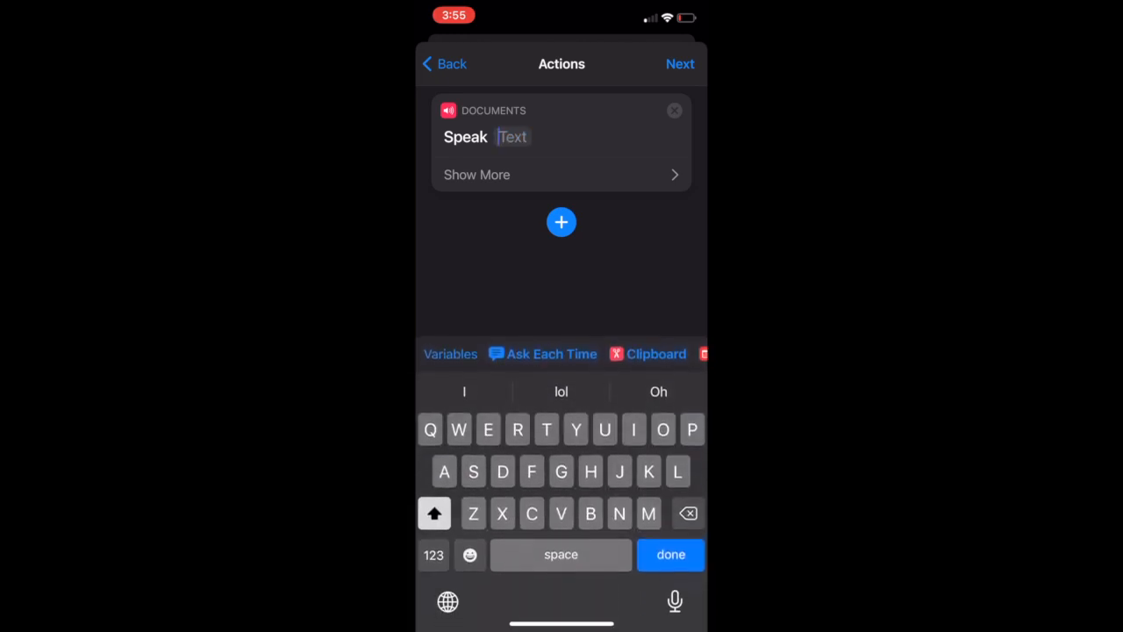
pyautogui.write('h')
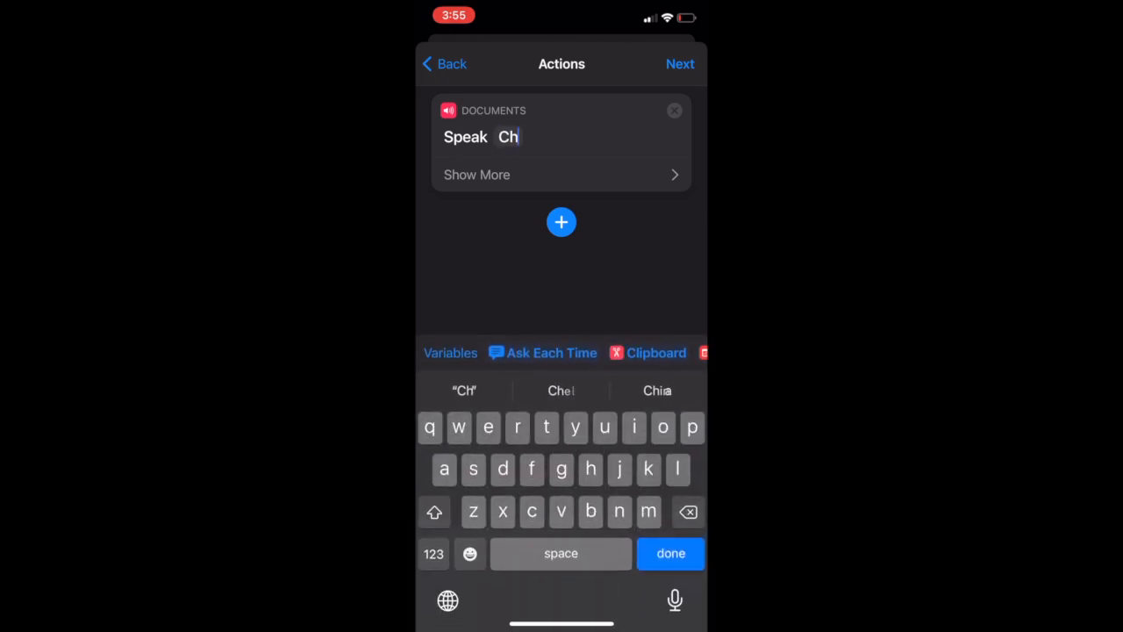
pyautogui.write('argi')
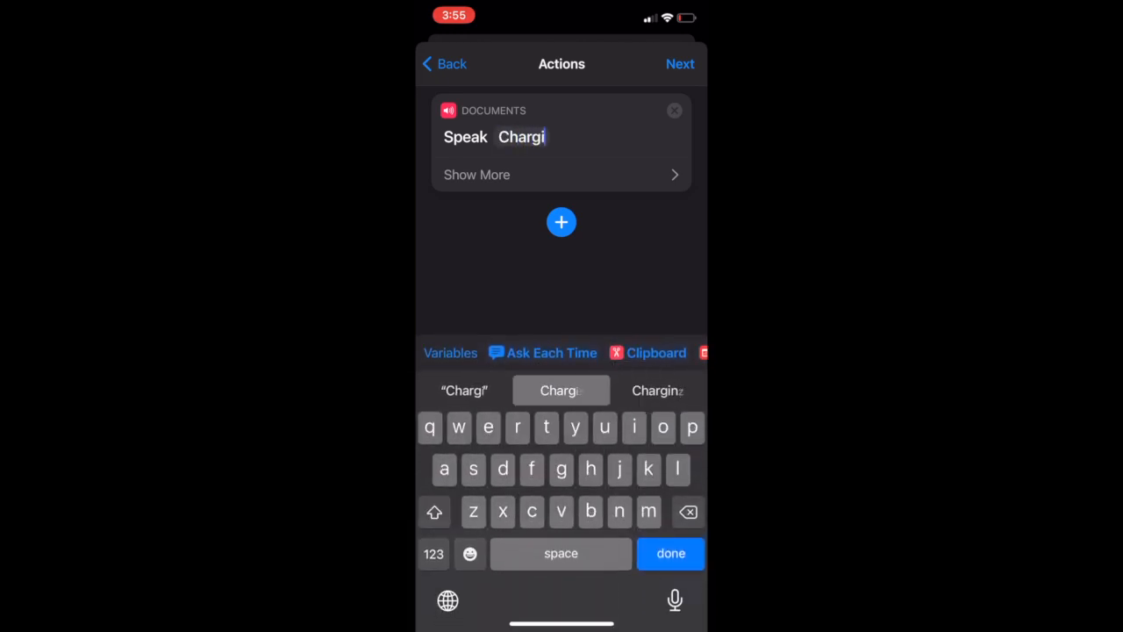
pyautogui.click(562, 389)
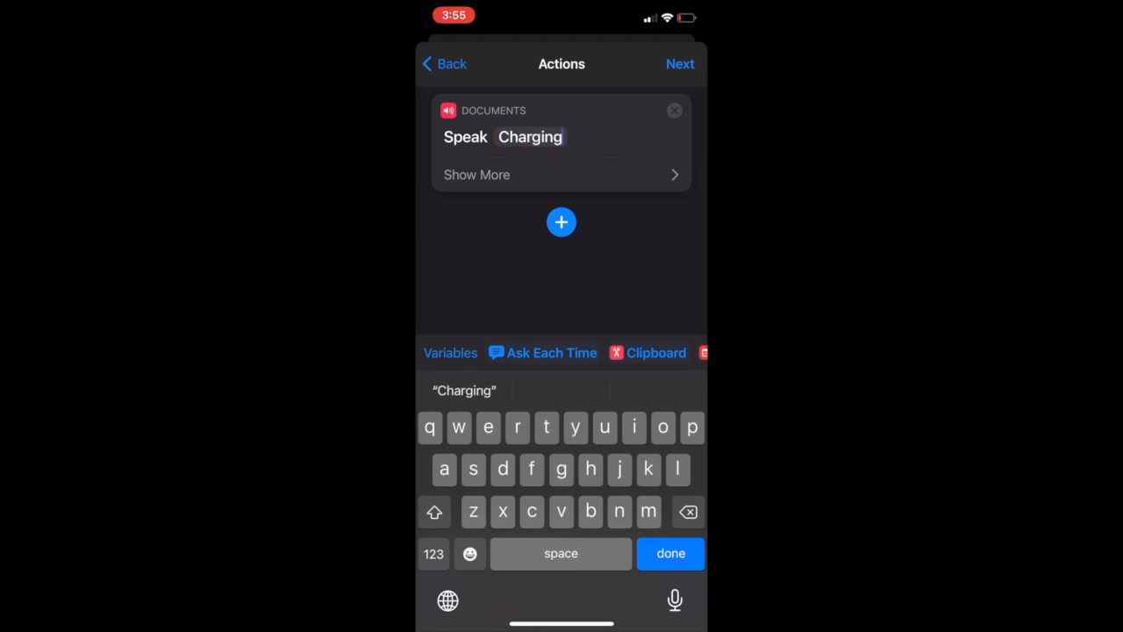
pyautogui.click(681, 63)
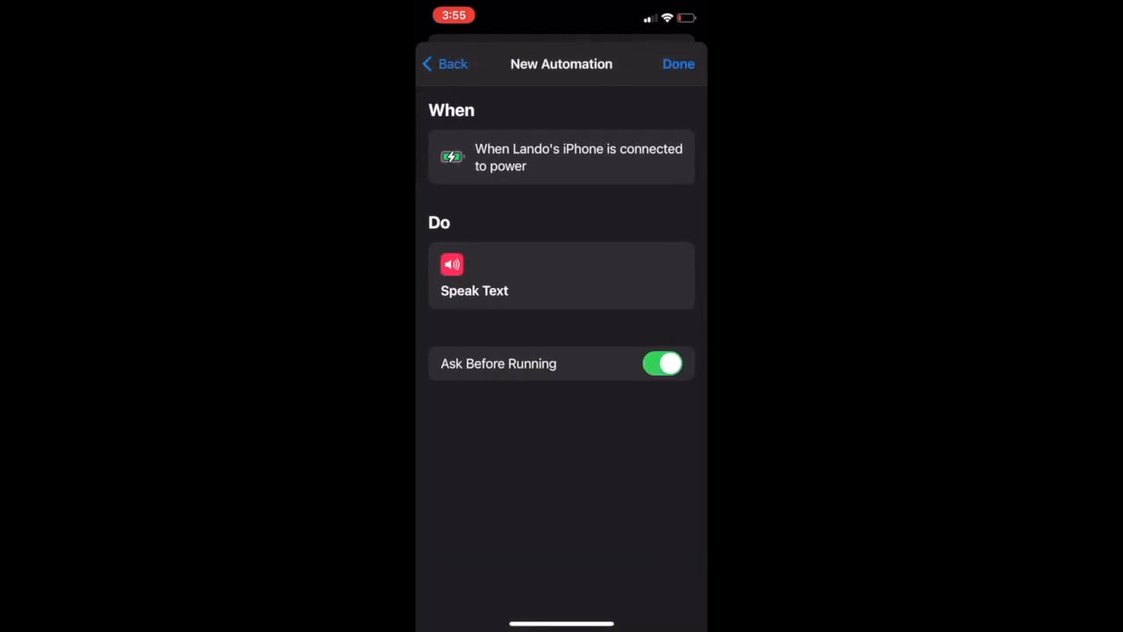
# - Set the charging automation to run without asking, confirming Don't Ask
pyautogui.click(663, 364)
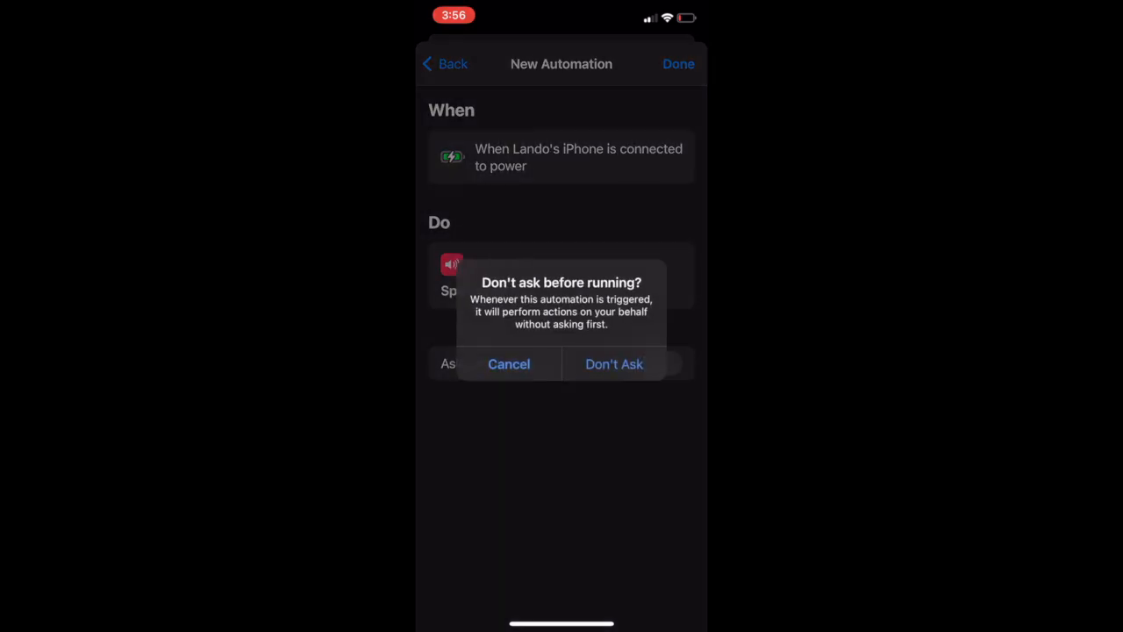
pyautogui.click(614, 364)
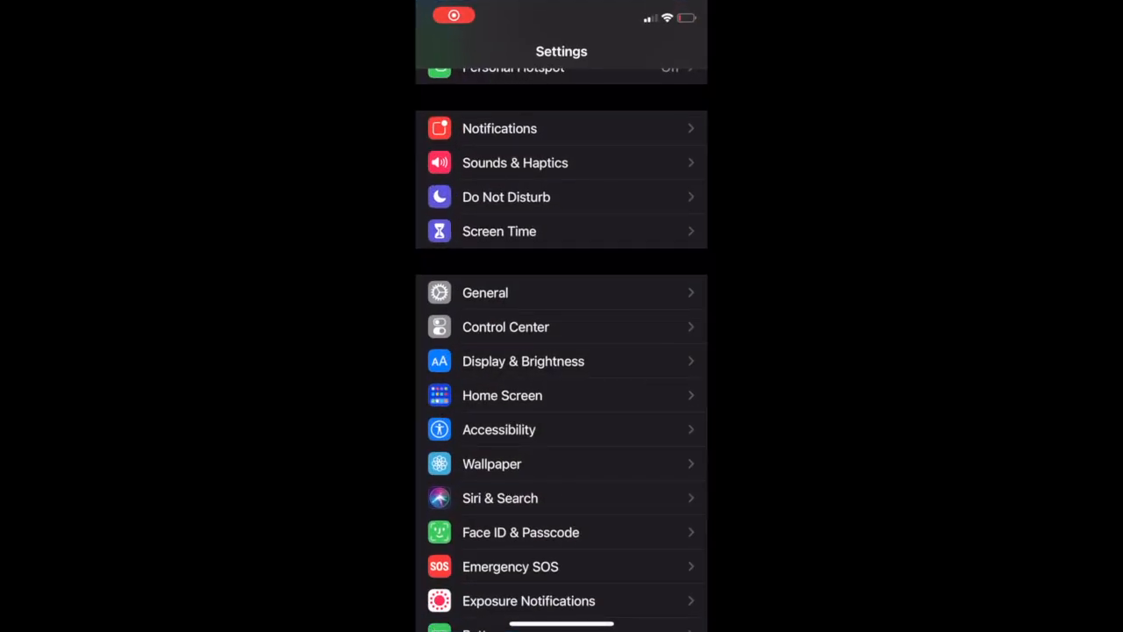
# - Review Screen Time usage, checking the Day breakdown and returning to the Week report
pyautogui.click(499, 231)
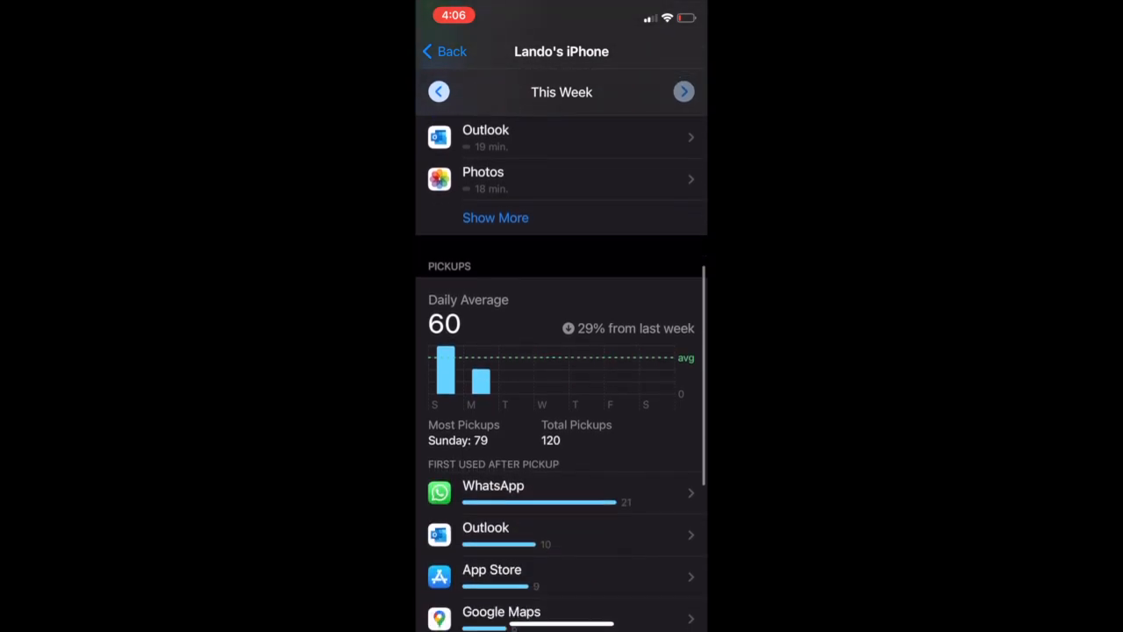
pyautogui.scroll(-3)
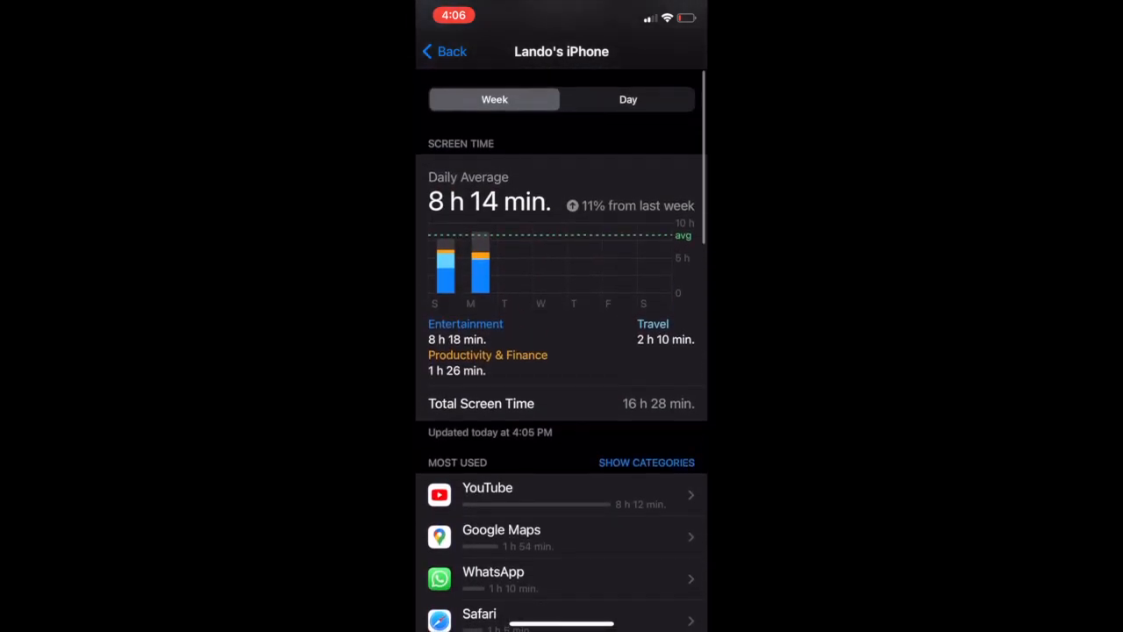
pyautogui.click(628, 98)
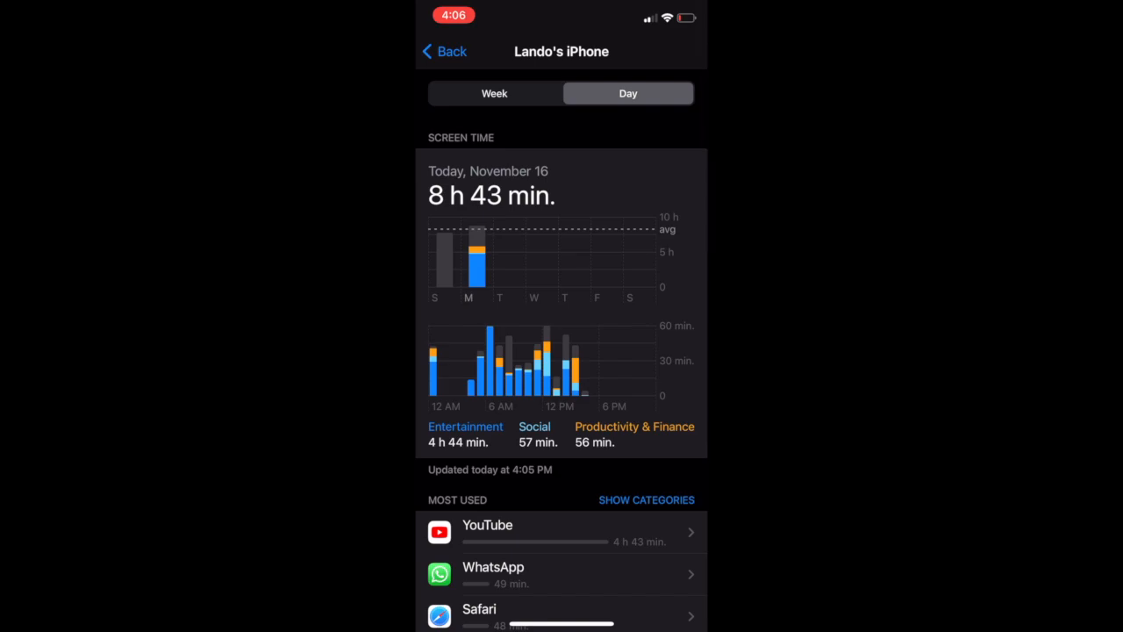
pyautogui.click(495, 93)
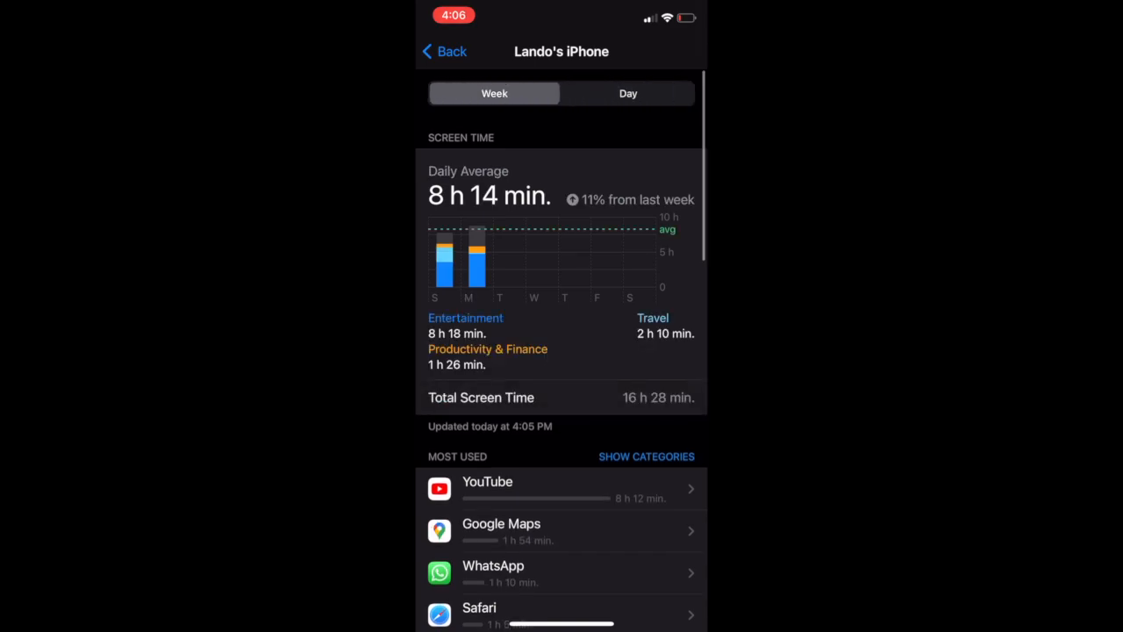